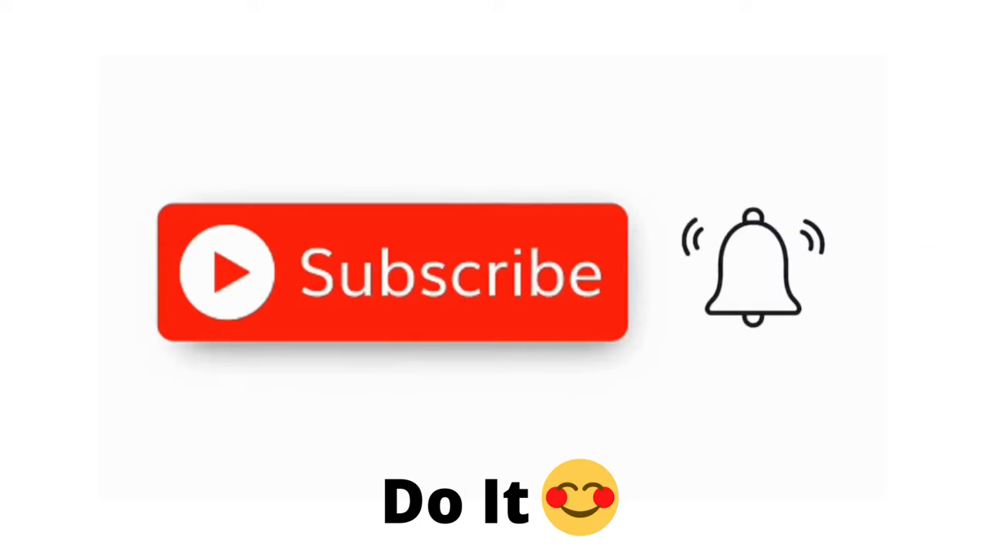
{"action": "mouse_move", "coordinate": [427, 354]}
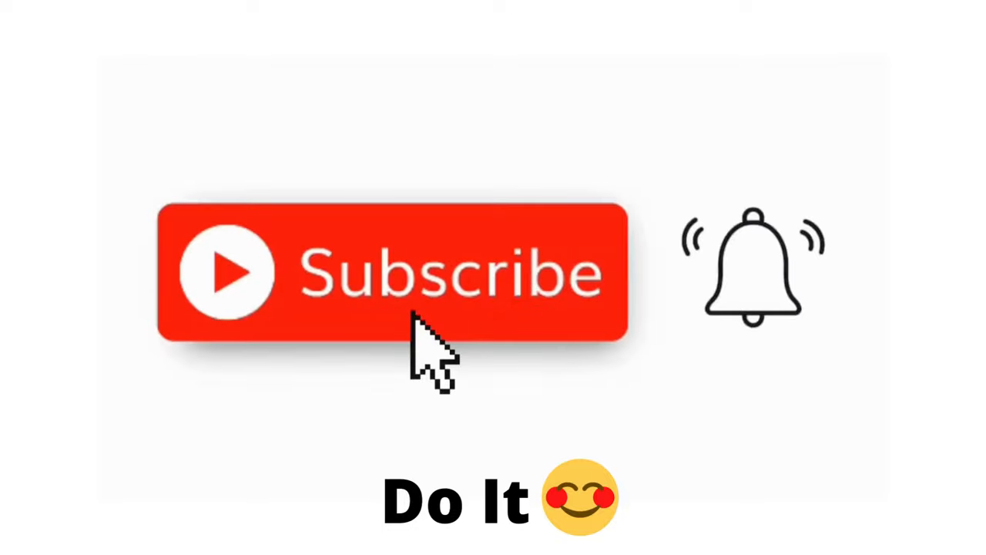